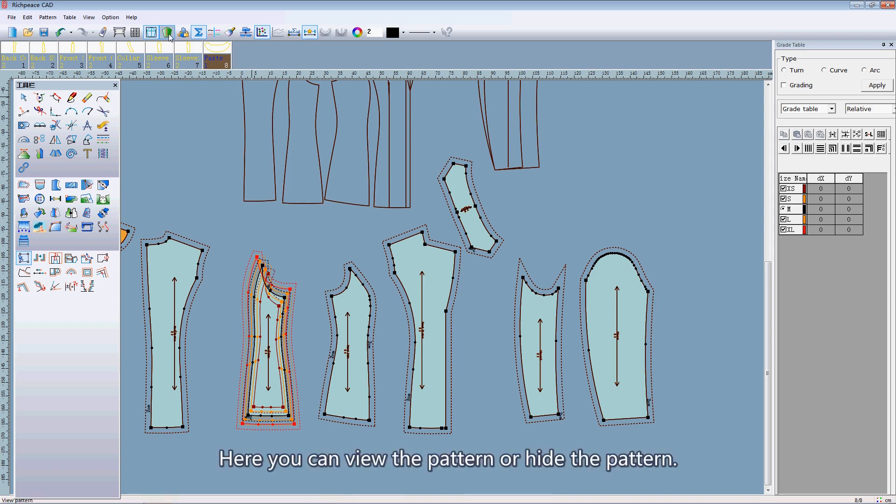
mouse_move(167, 32)
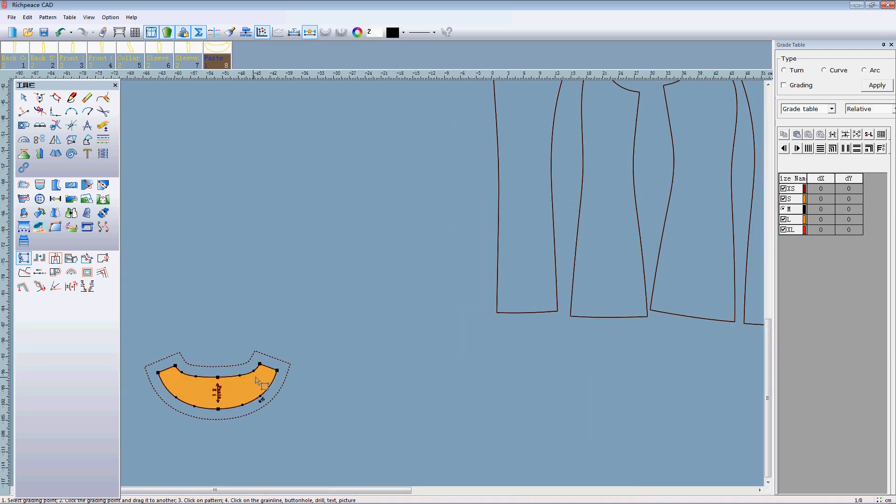
Step: View the sleeve and back pieces individually, then restore the display of all pattern pieces
click(165, 54)
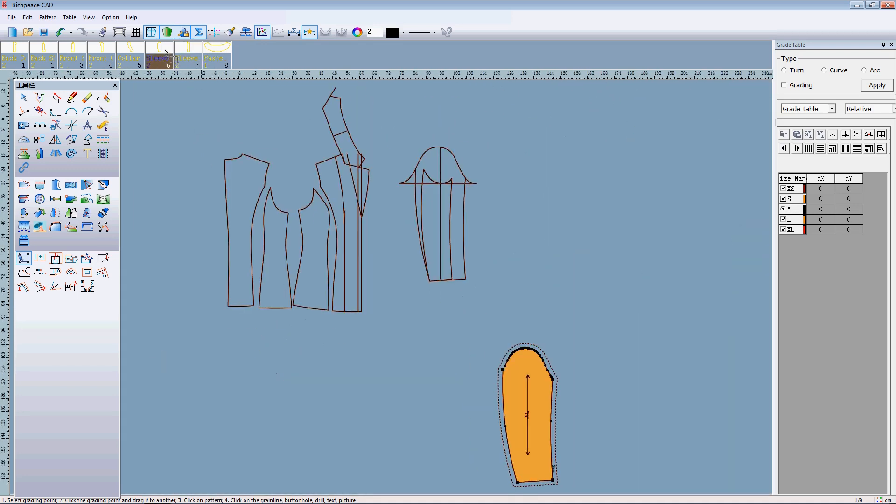
click(42, 58)
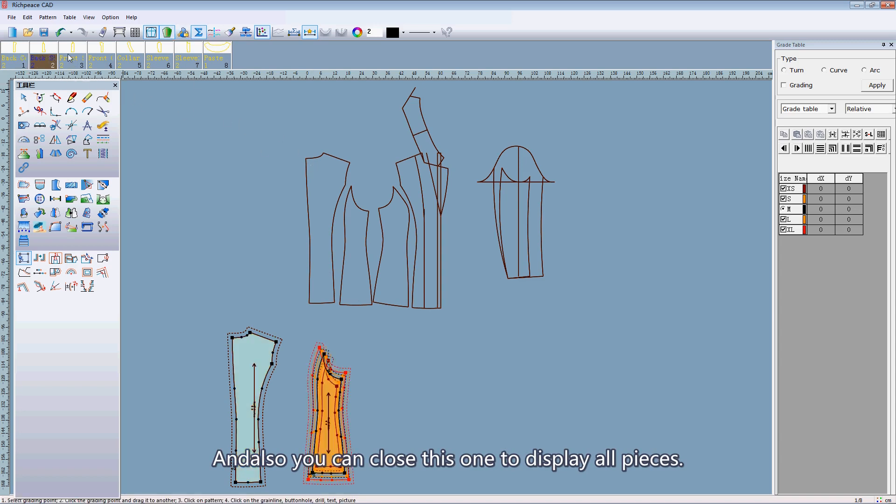
click(217, 54)
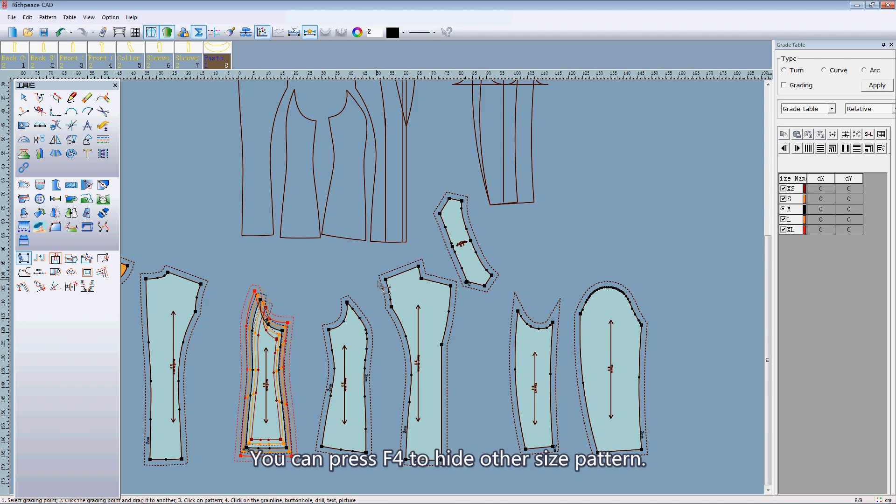
mouse_move(470, 340)
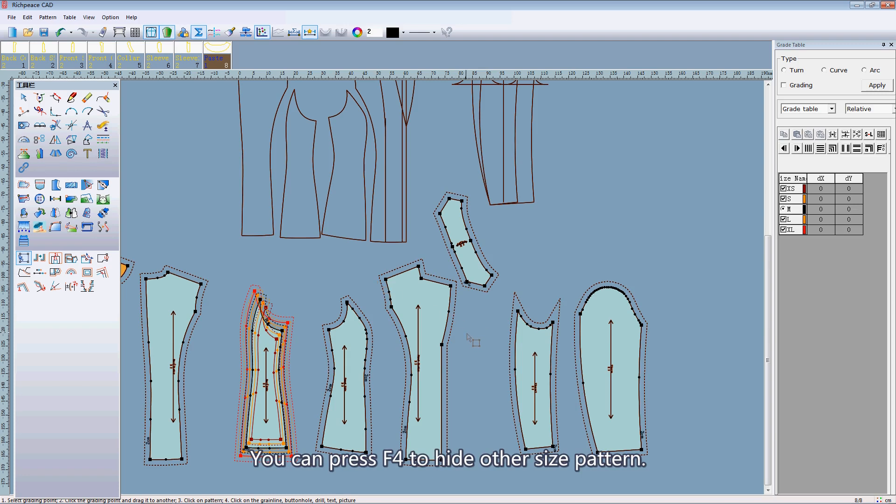
mouse_move(384, 356)
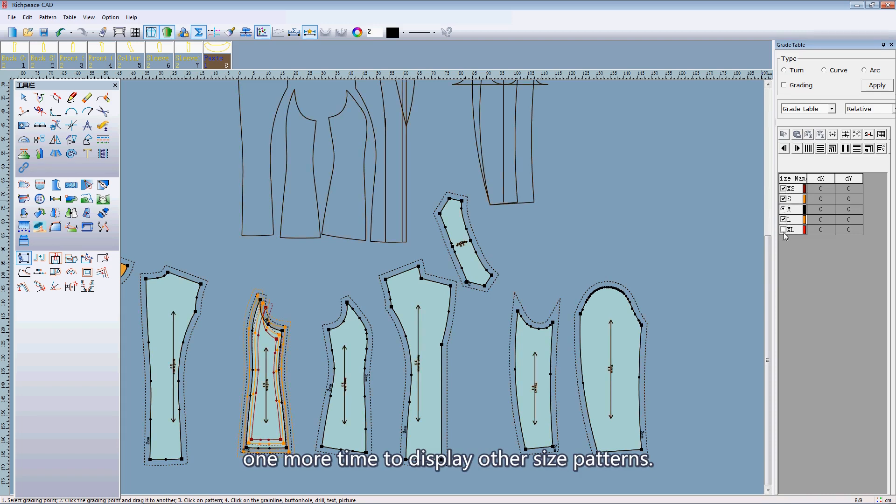
Step: Re-enable the XL size in the Grade Table so all five graded outlines show
click(784, 230)
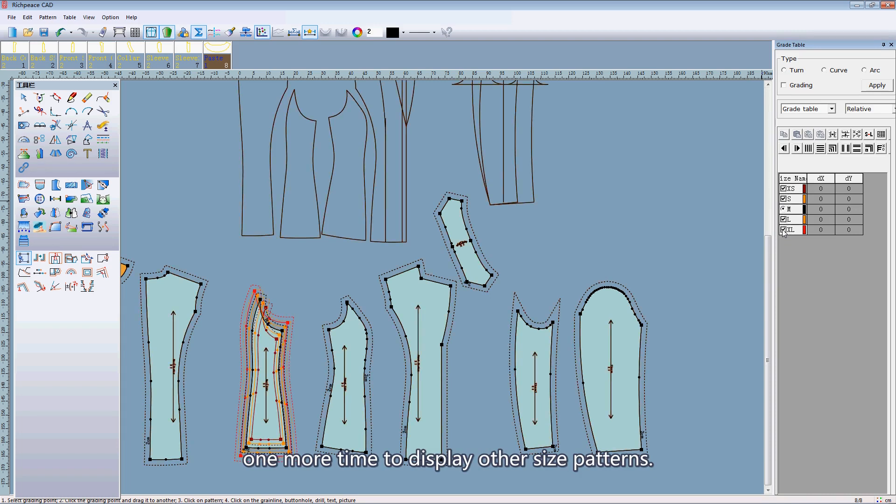